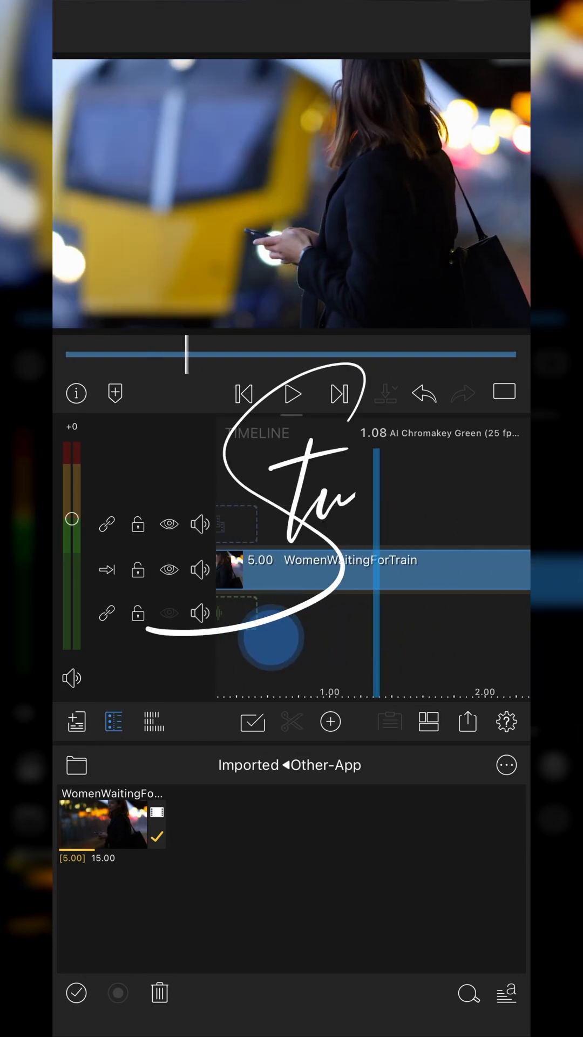
Move the playhead back to 0.00, the first frame of the WomenWaitingForTrain clip.
{"action": "left_click", "coordinate": [243, 393]}
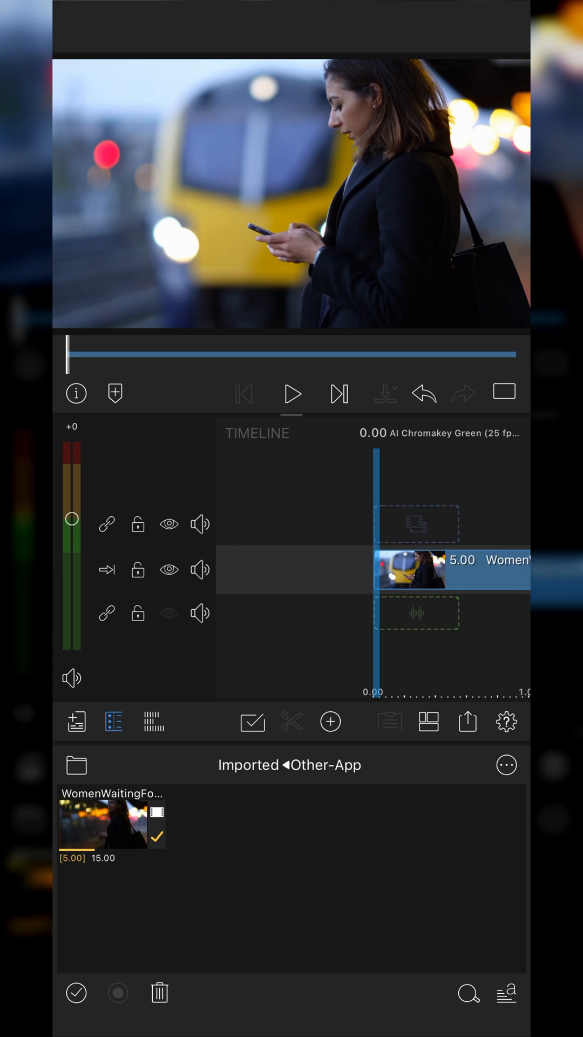
Export a still snapshot of the current frame and save it to Photos.
{"action": "left_click", "coordinate": [466, 722]}
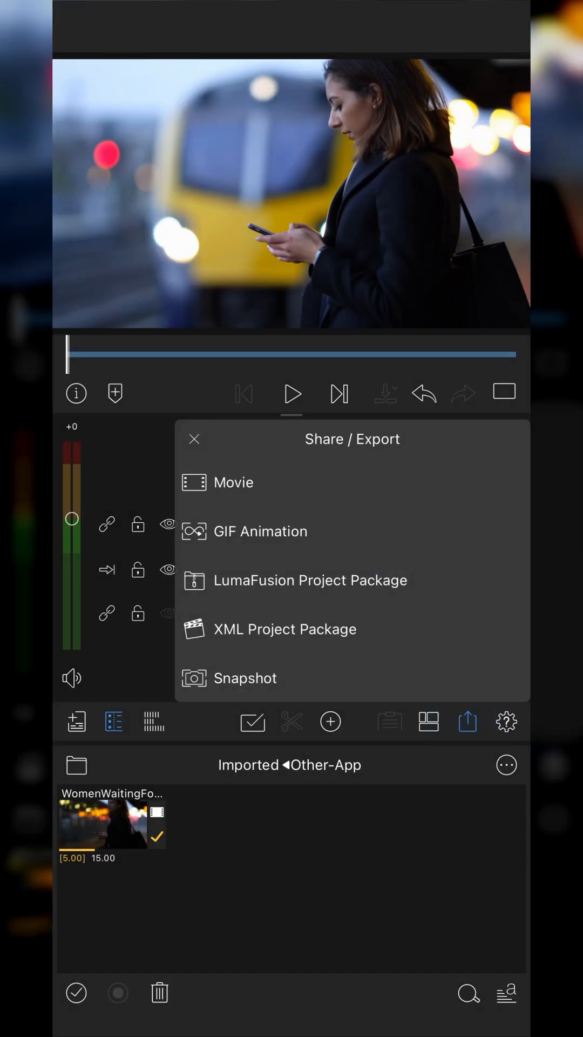
{"action": "left_click", "coordinate": [247, 677]}
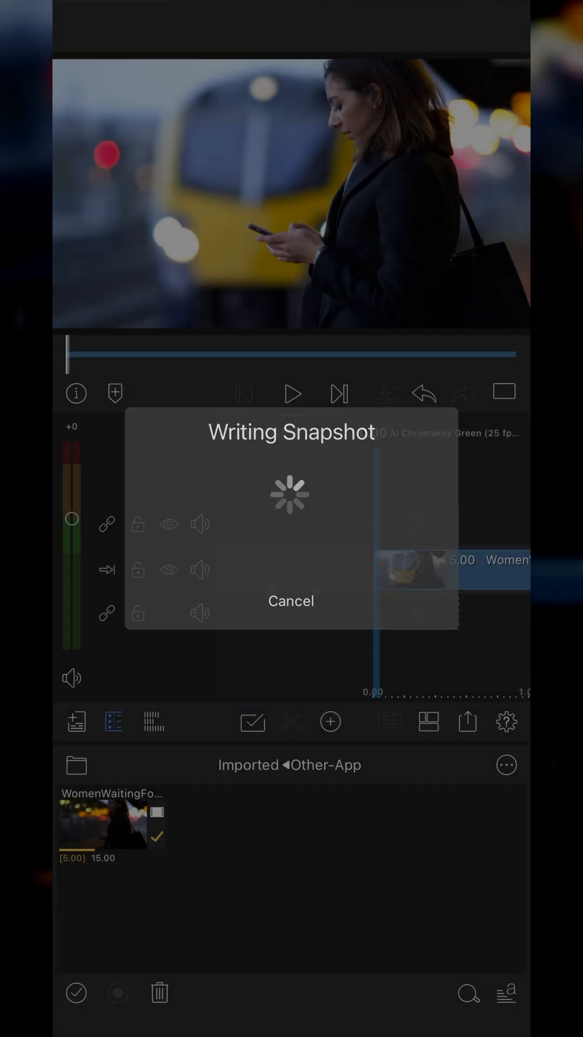
{"action": "left_click", "coordinate": [466, 721]}
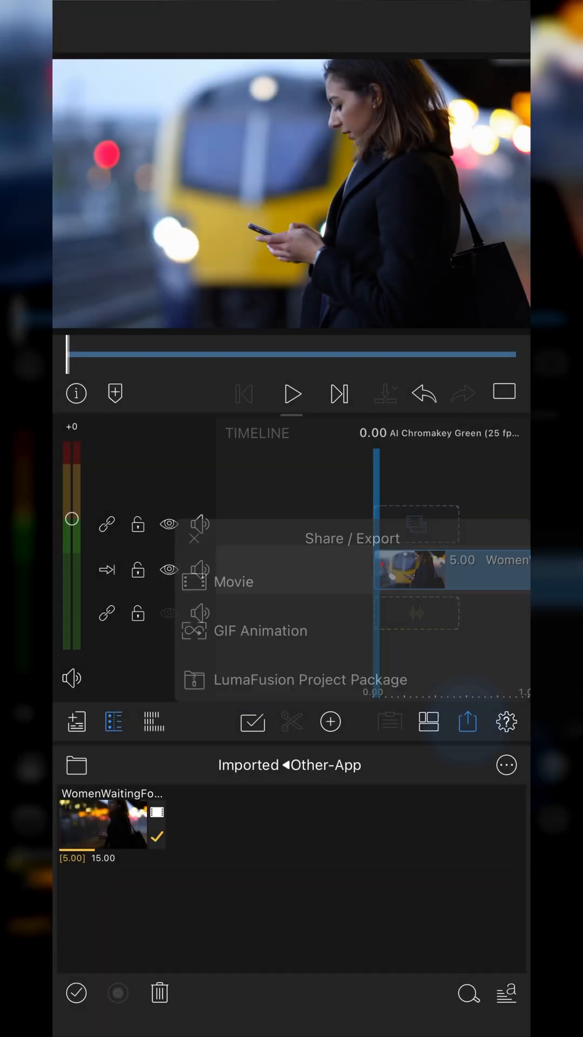
{"action": "left_click", "coordinate": [234, 581]}
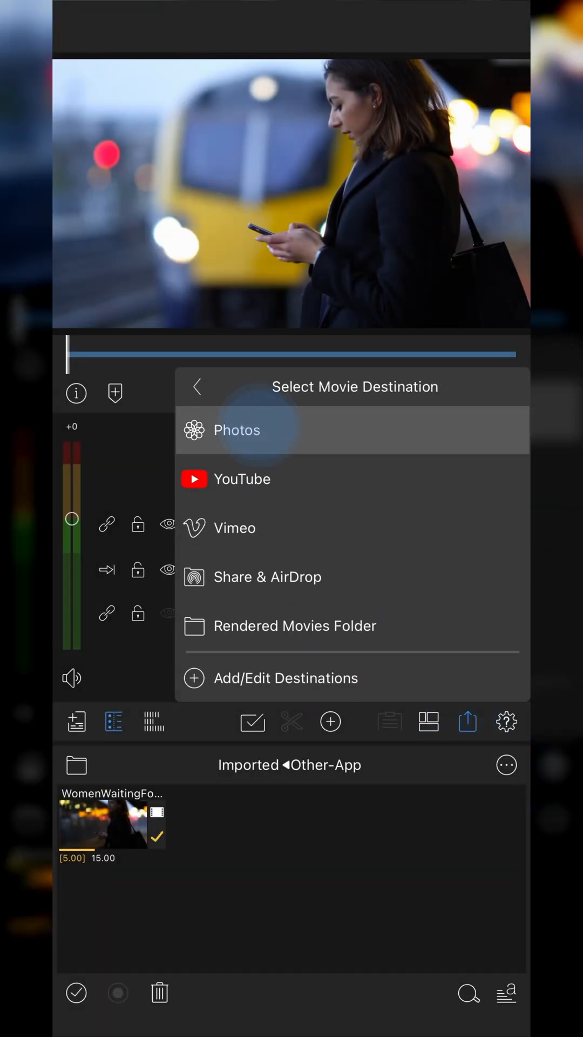
{"action": "left_click", "coordinate": [237, 429]}
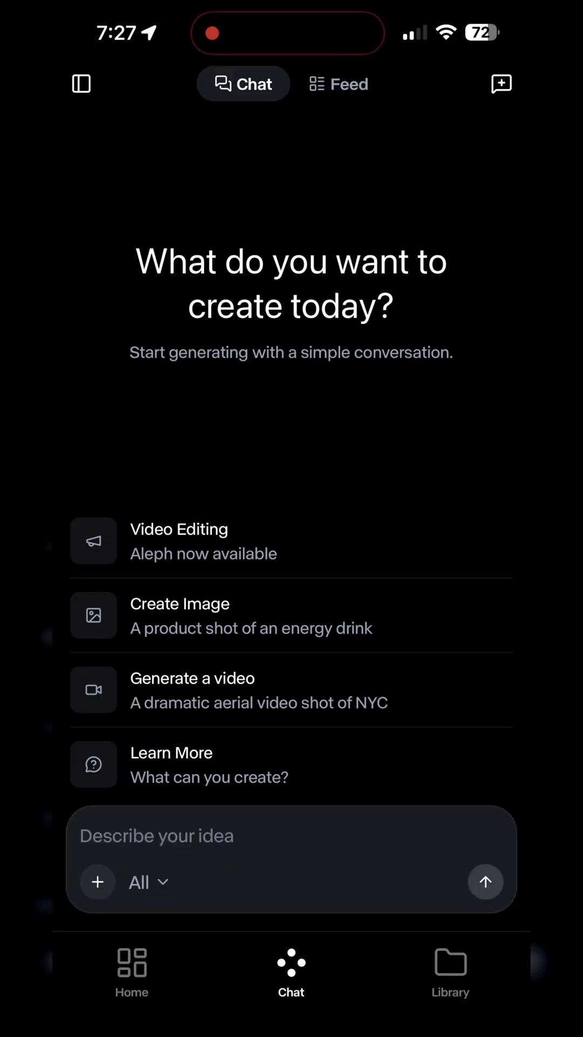
Open Attach Media in the Runway chat and browse the Runway Library.
{"action": "left_click", "coordinate": [97, 881]}
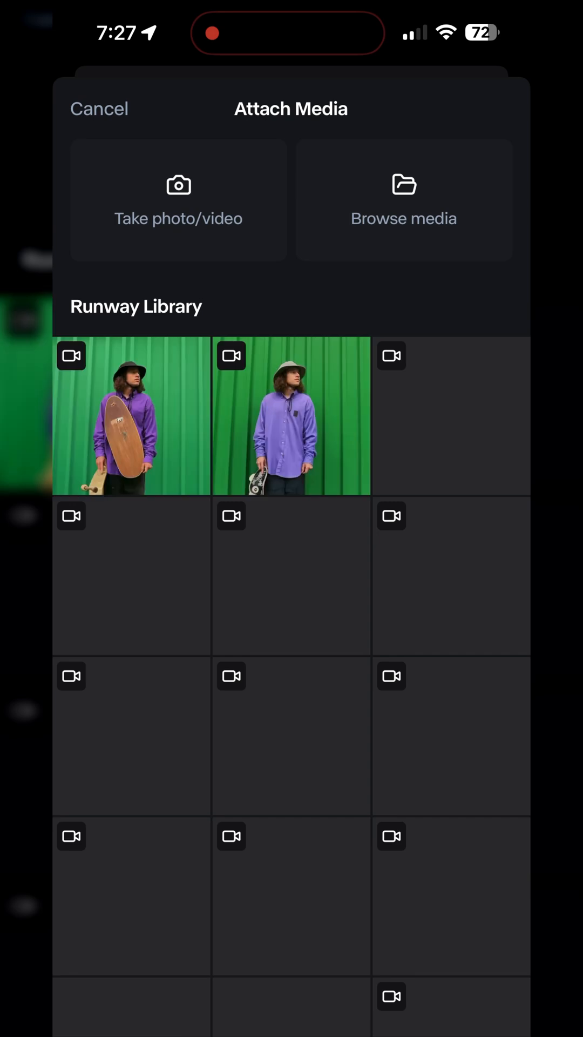
{"action": "left_click", "coordinate": [402, 201]}
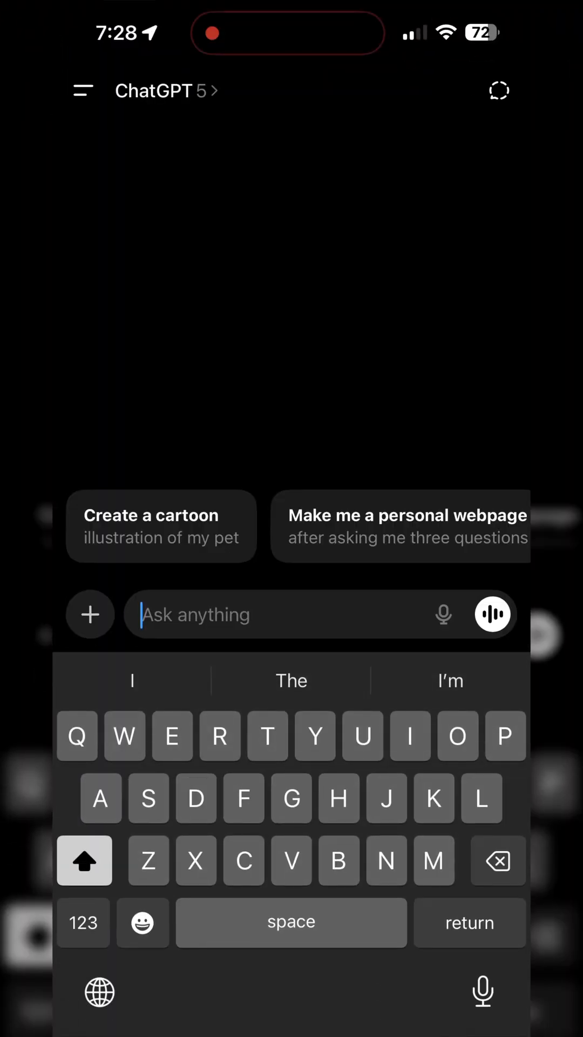
Attach the train photo and send 'Can you create for ... first frame thanks.' asking for a chromakey prompt.
{"action": "left_click", "coordinate": [89, 615]}
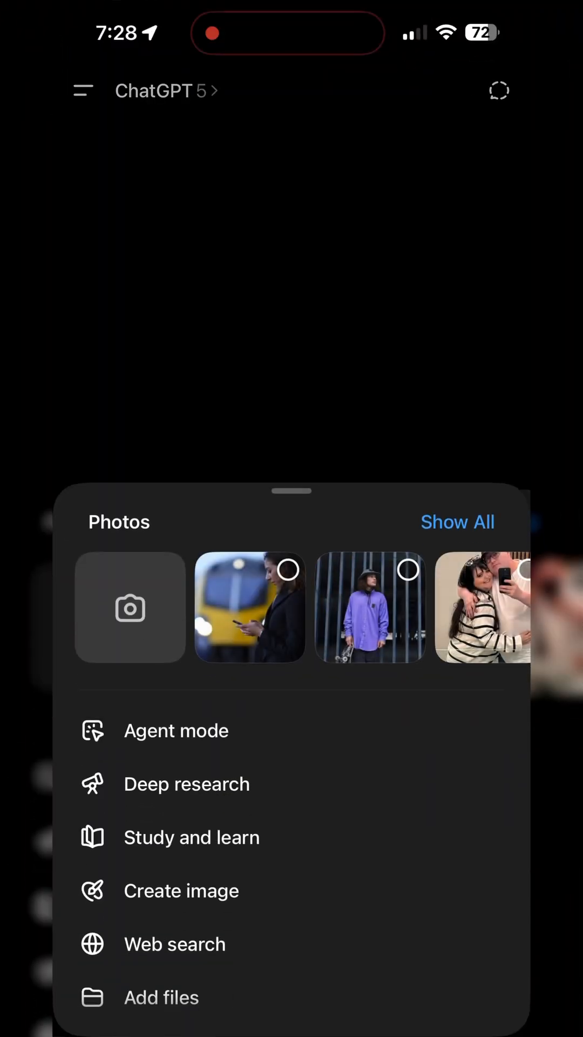
{"action": "left_click", "coordinate": [249, 606]}
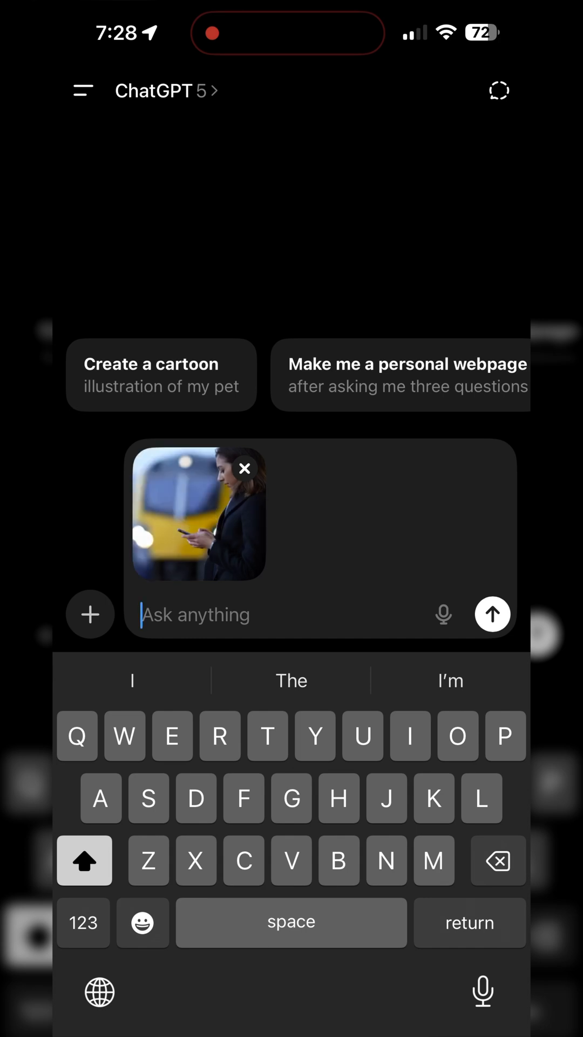
{"action": "type", "text": "Can you create for me a #chromakey prompt for this"}
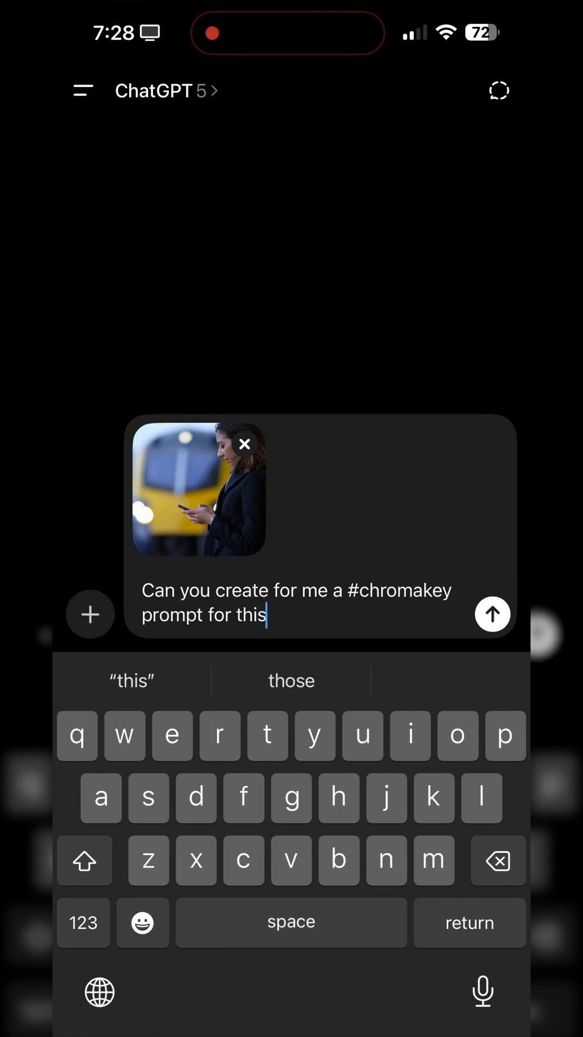
{"action": "type", "text": "first frame thanks."}
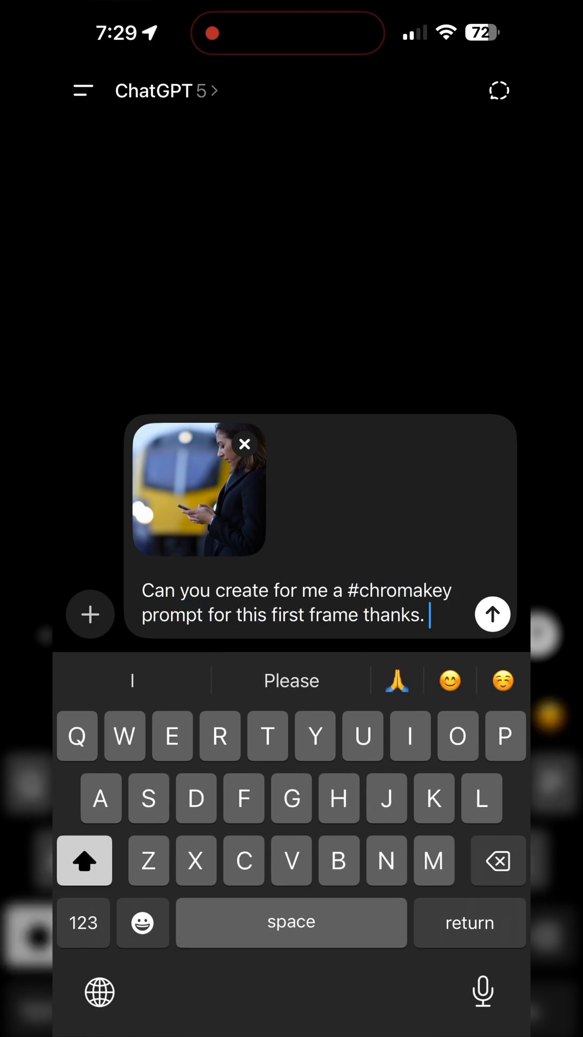
{"action": "left_click", "coordinate": [493, 614]}
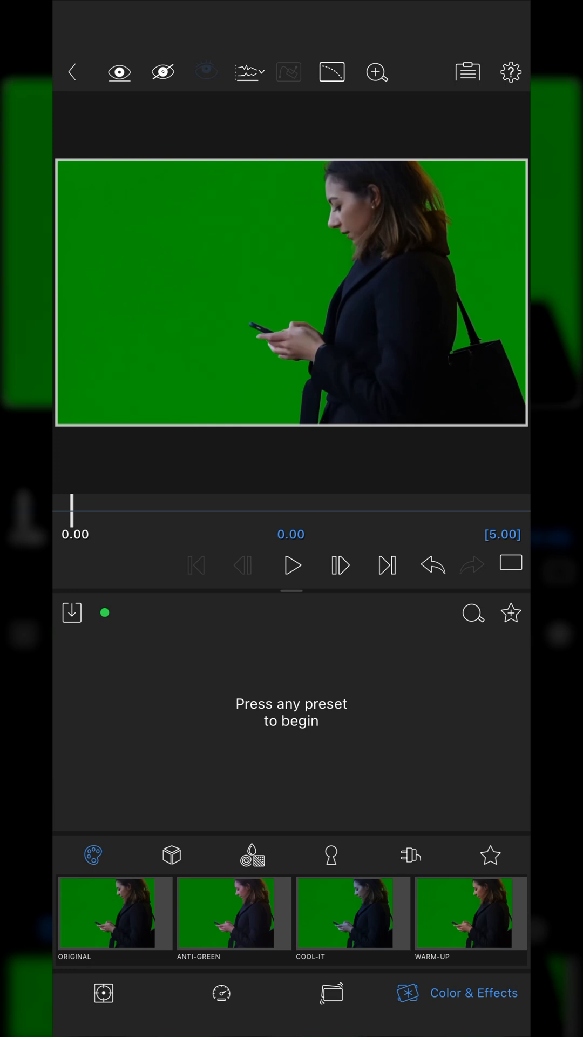
Apply the GREEN SCREEN KEY preset from the Keys category to the clip.
{"action": "left_click", "coordinate": [331, 856]}
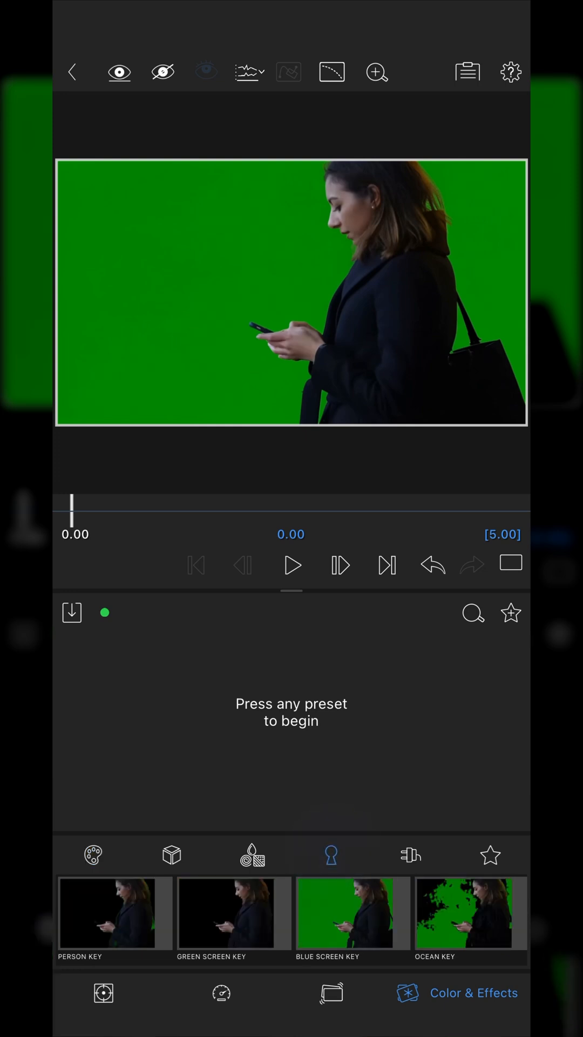
{"action": "left_click", "coordinate": [233, 913]}
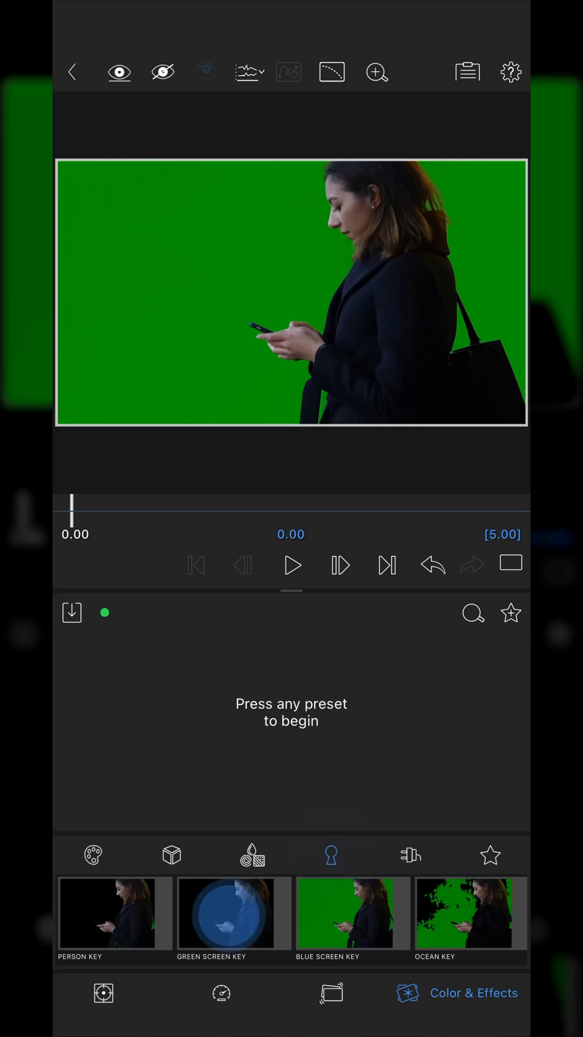
{"action": "left_click", "coordinate": [233, 913]}
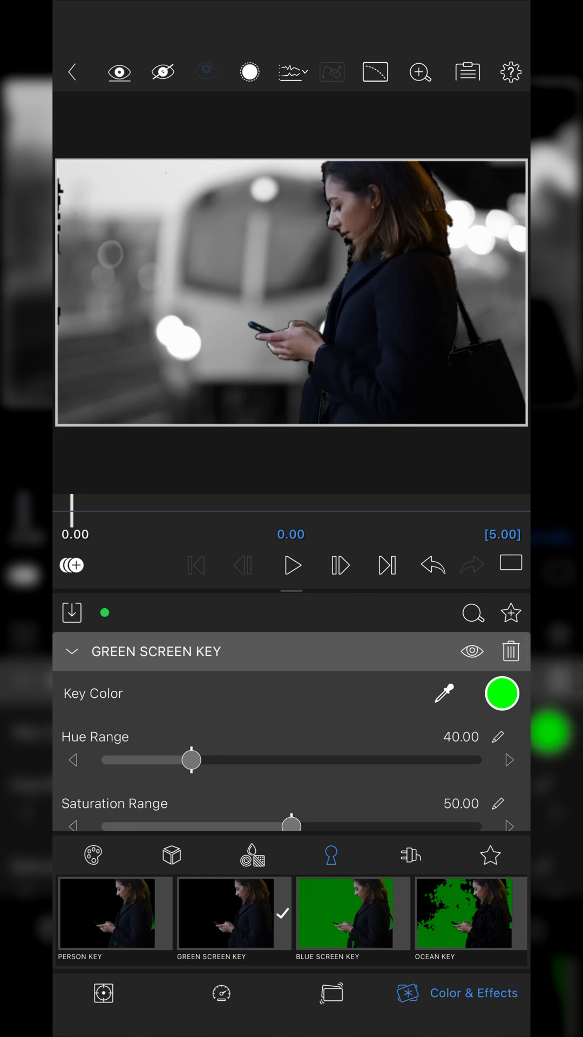
Preview the keyed clip, then raise the key's Erosion Distance to 3.00.
{"action": "left_click", "coordinate": [291, 565]}
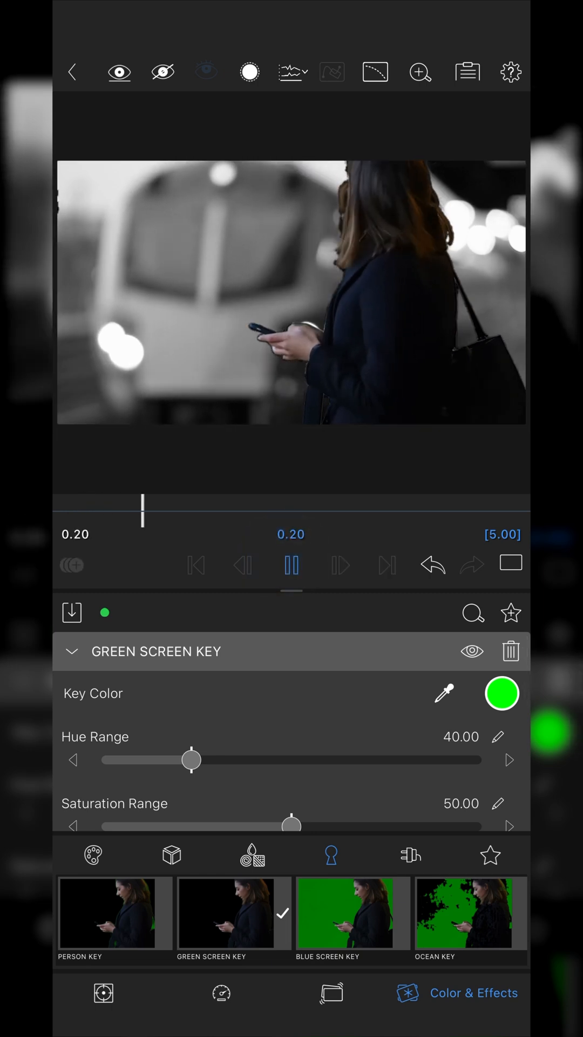
{"action": "left_click", "coordinate": [291, 564]}
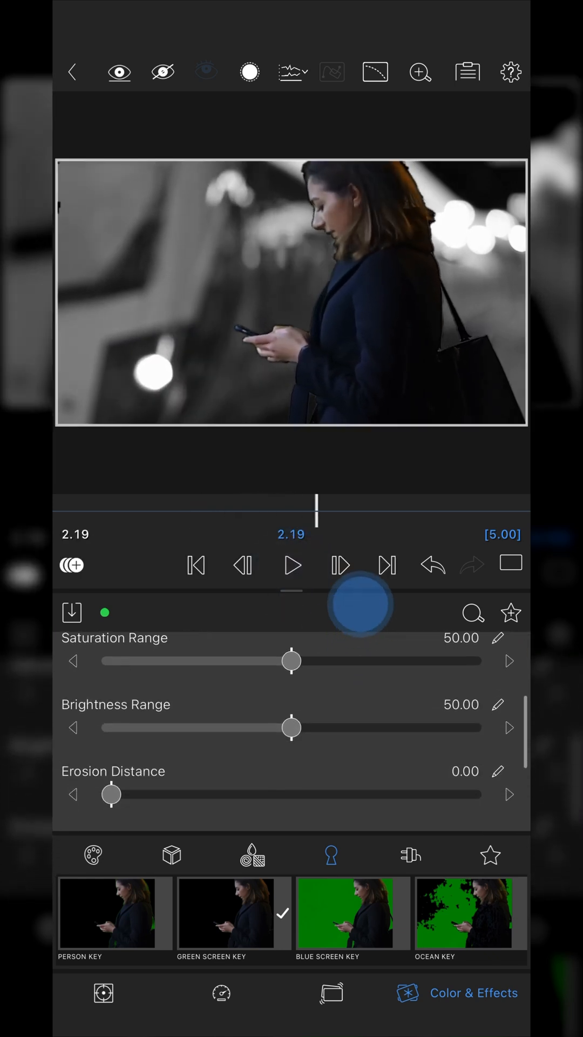
{"action": "left_click_drag", "start_coordinate": [111, 793], "coordinate": [219, 794]}
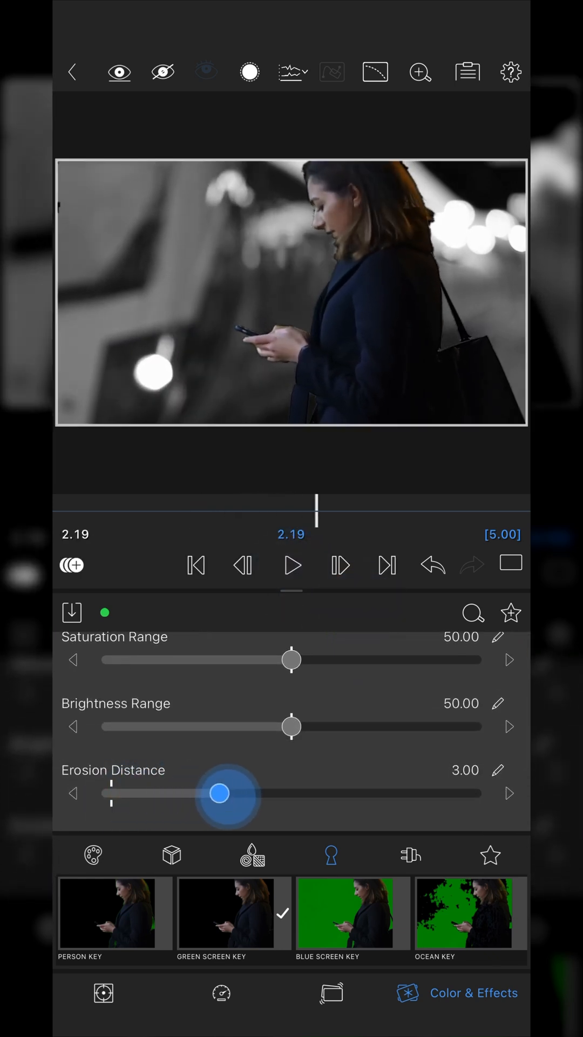